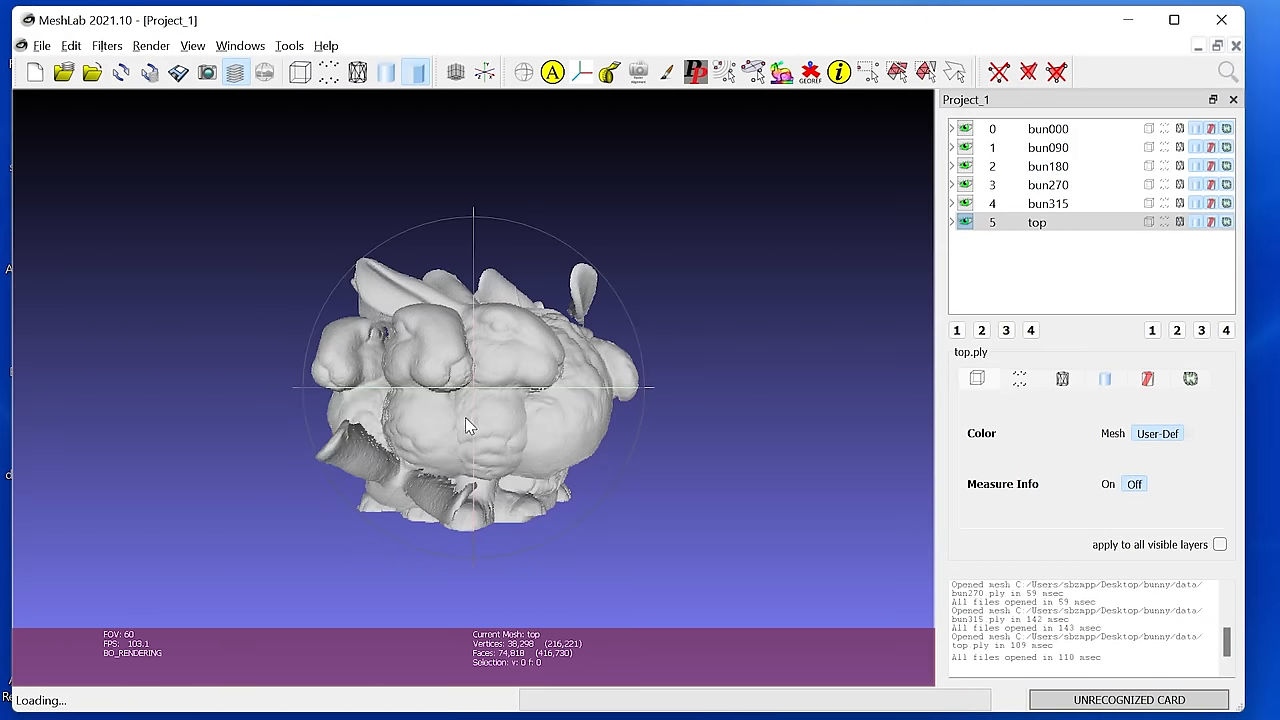
- Orbit the bunny scans to inspect how the bun000 and bun090 meshes overlap
{"action": "left_click_drag", "start_coordinate": [470, 424], "coordinate": [444, 414]}
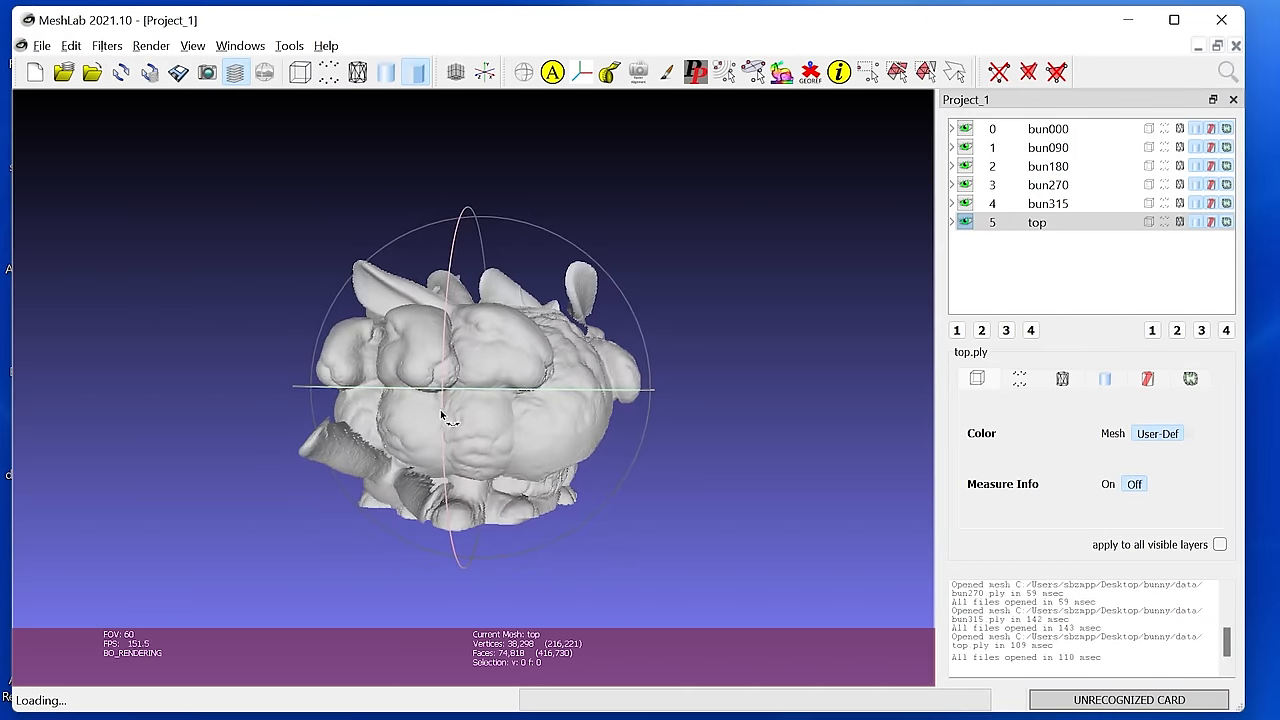
{"action": "left_click_drag", "start_coordinate": [444, 420], "coordinate": [336, 464]}
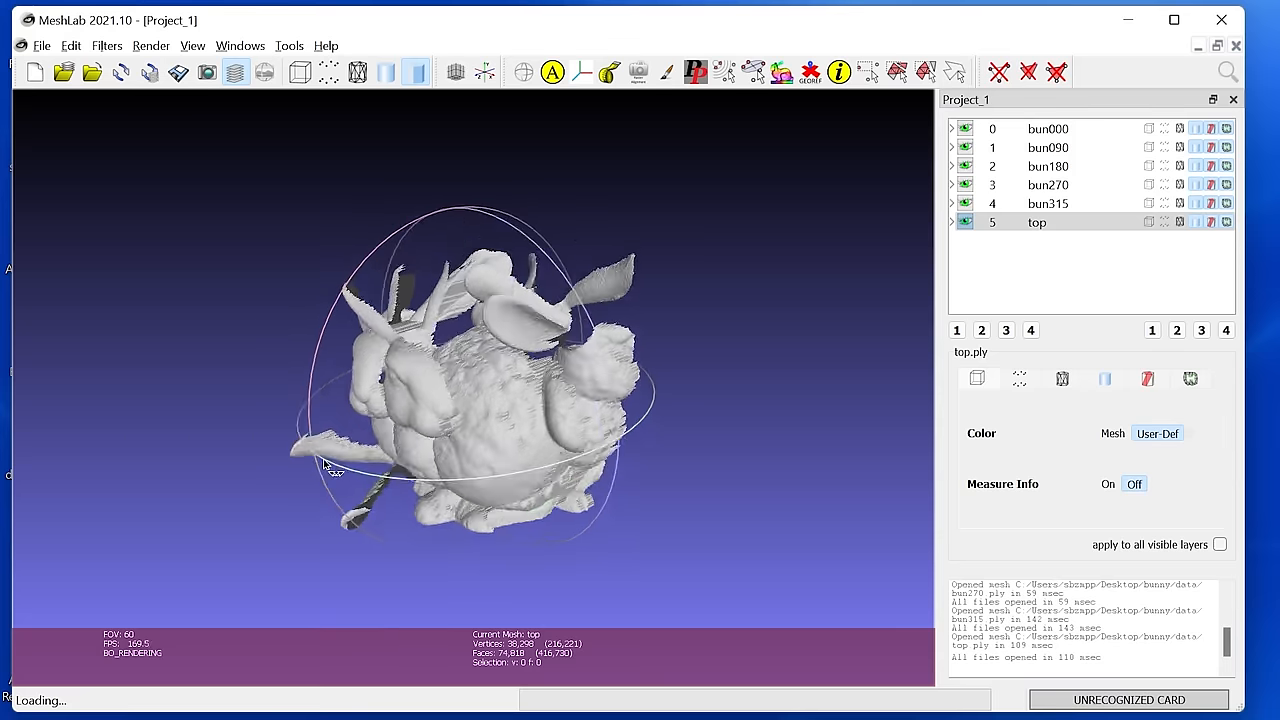
{"action": "left_click_drag", "start_coordinate": [336, 464], "coordinate": [516, 504]}
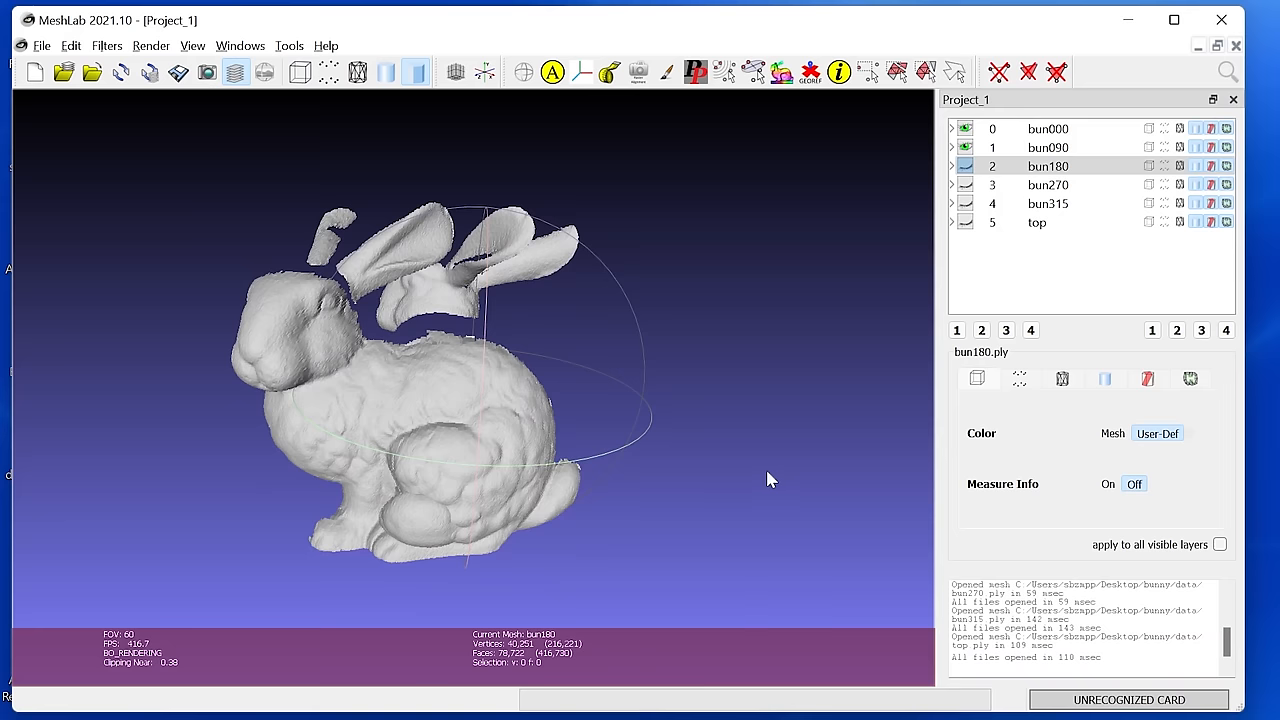
{"action": "left_click_drag", "start_coordinate": [770, 480], "coordinate": [564, 386]}
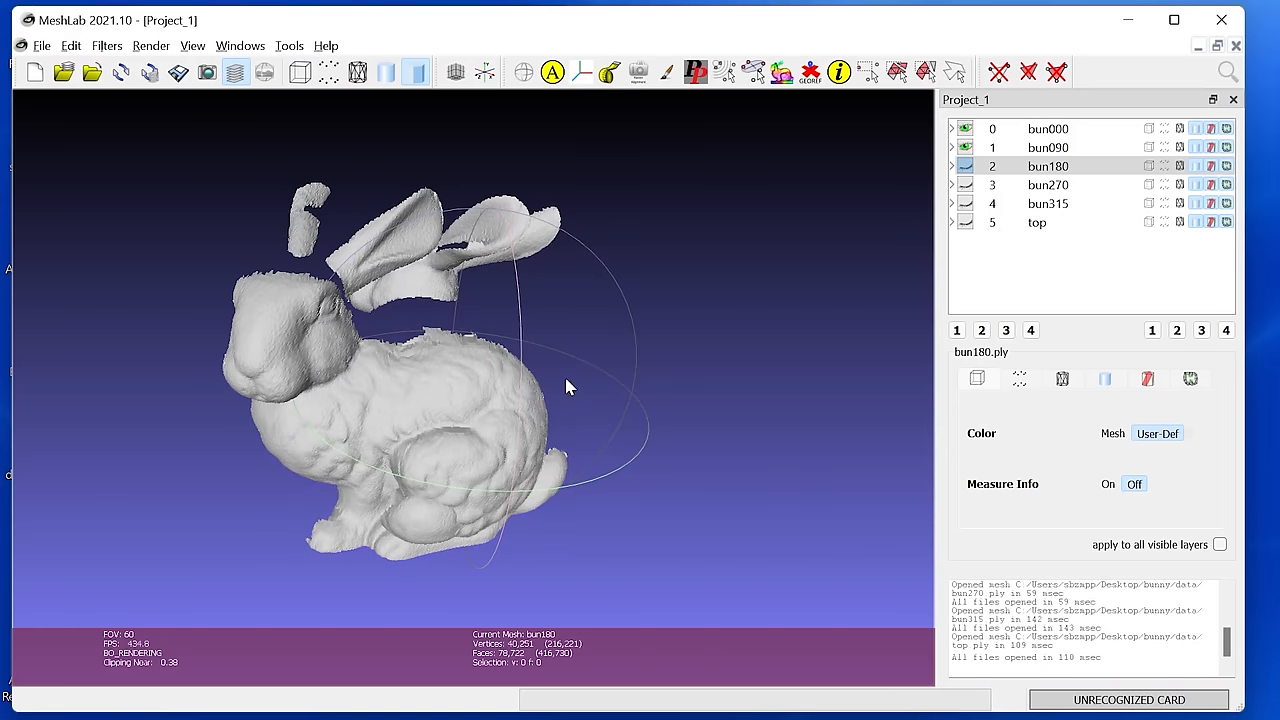